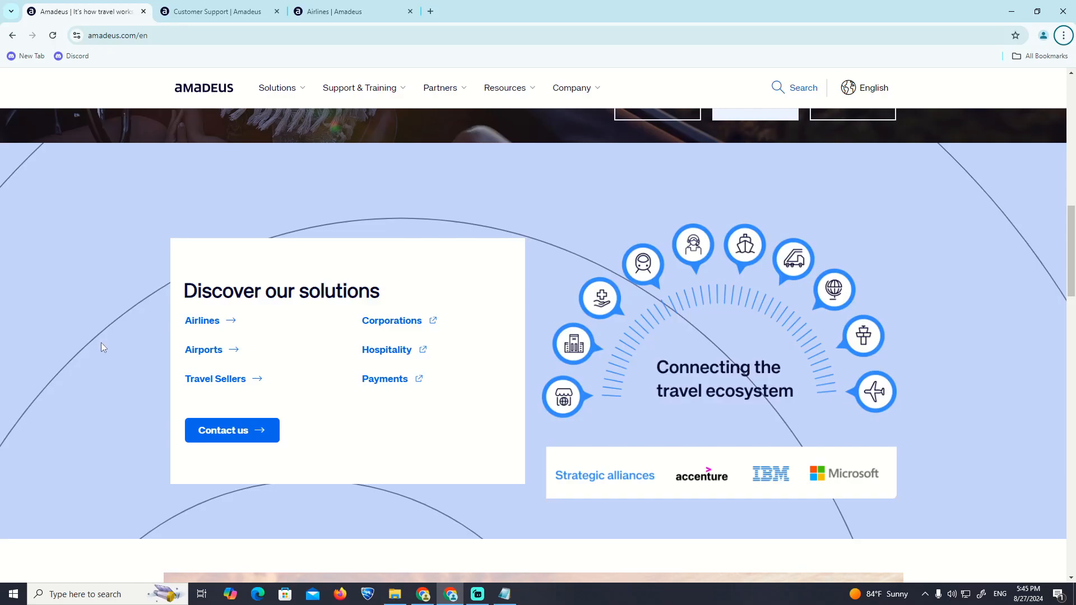
pyautogui.moveTo(1064, 34)
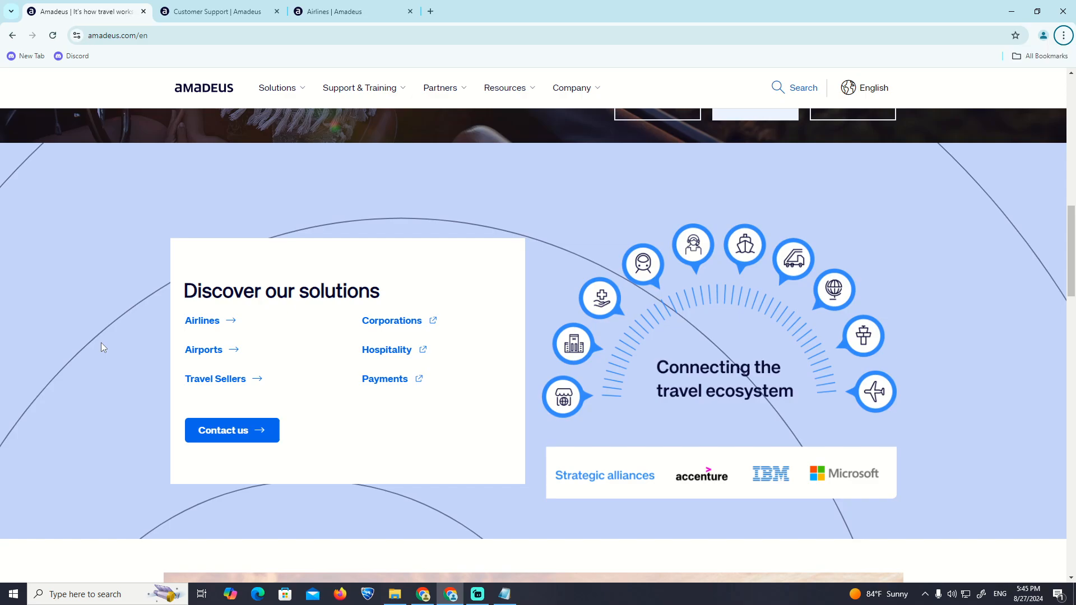
pyautogui.moveTo(1063, 34)
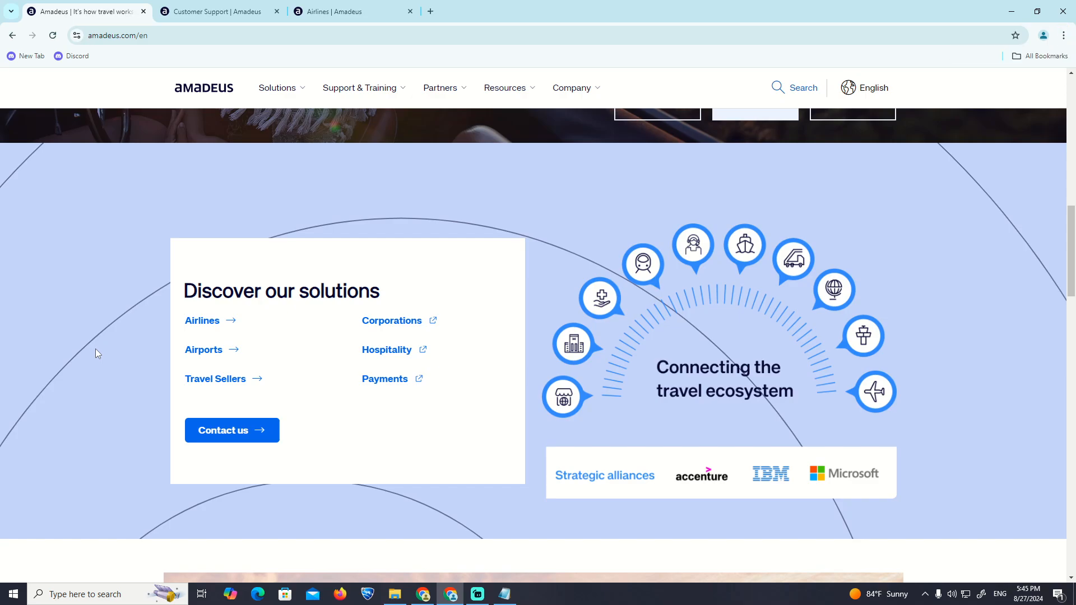
pyautogui.moveTo(96, 357)
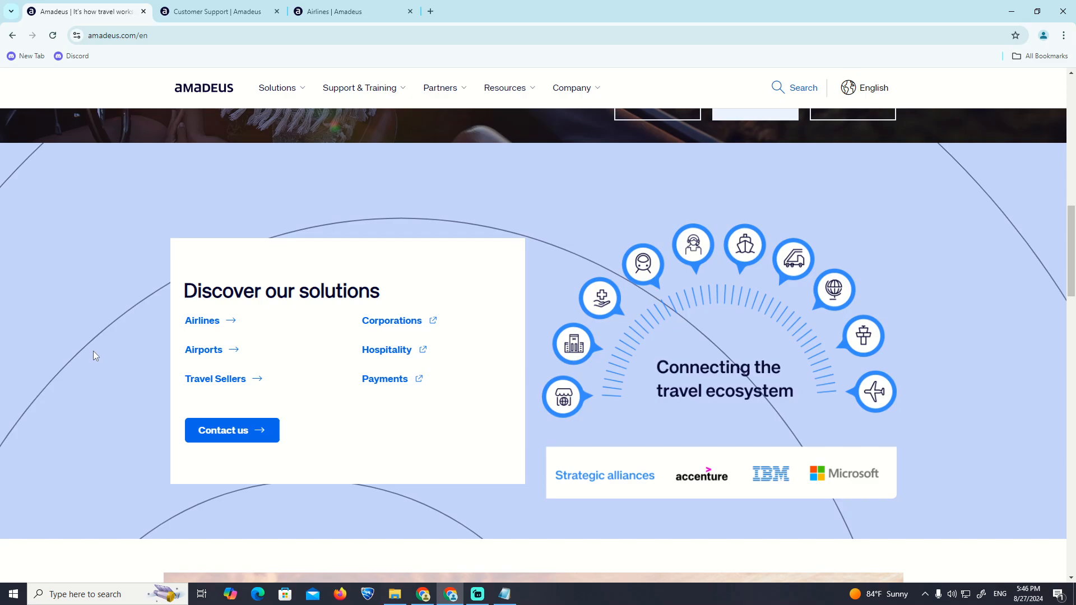
pyautogui.moveTo(93, 363)
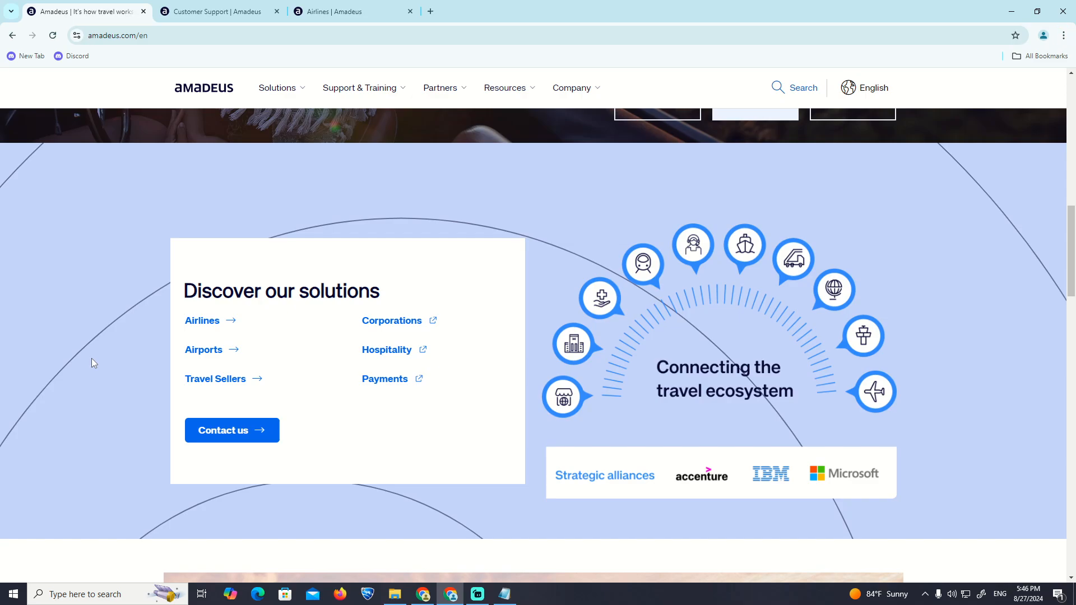
# - Show the waitlist note and select the line 'Click Reservations in your top bar and select Waiting List'
pyautogui.click(202, 320)
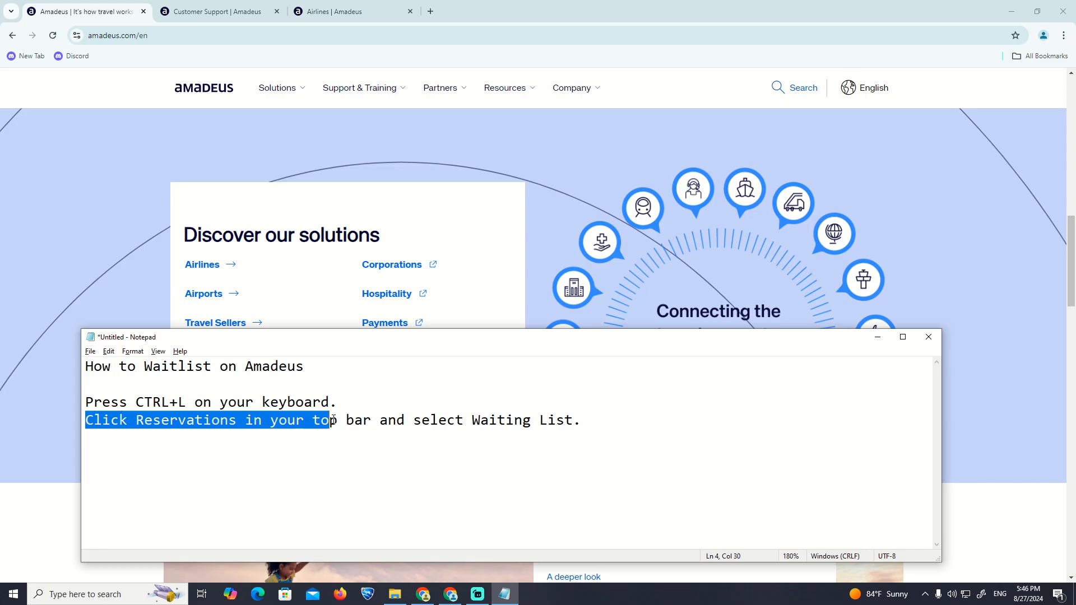
pyautogui.moveTo(329, 420); pyautogui.dragTo(513, 420)
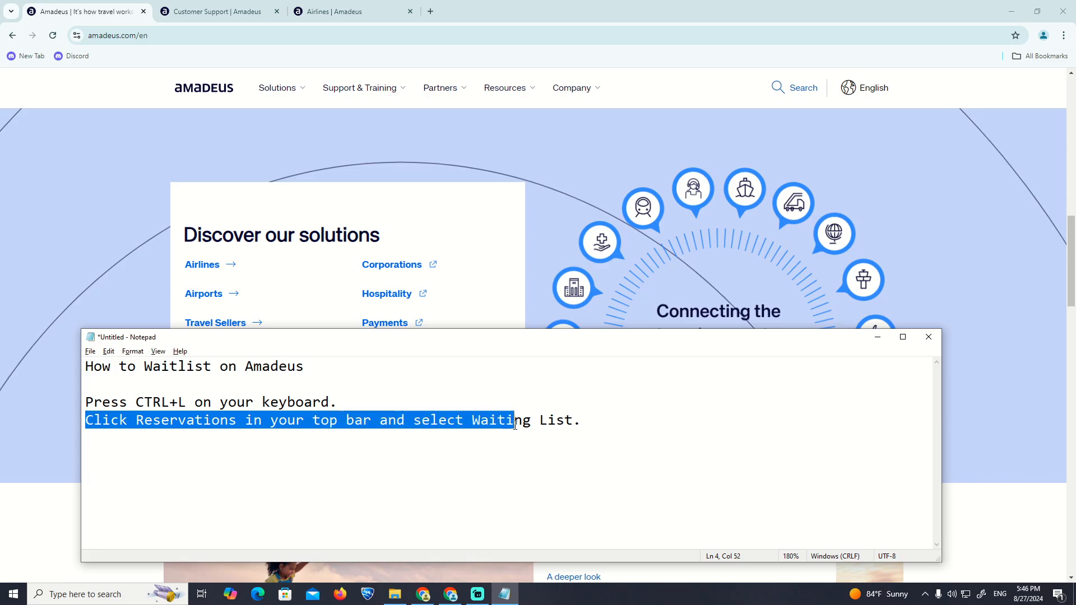